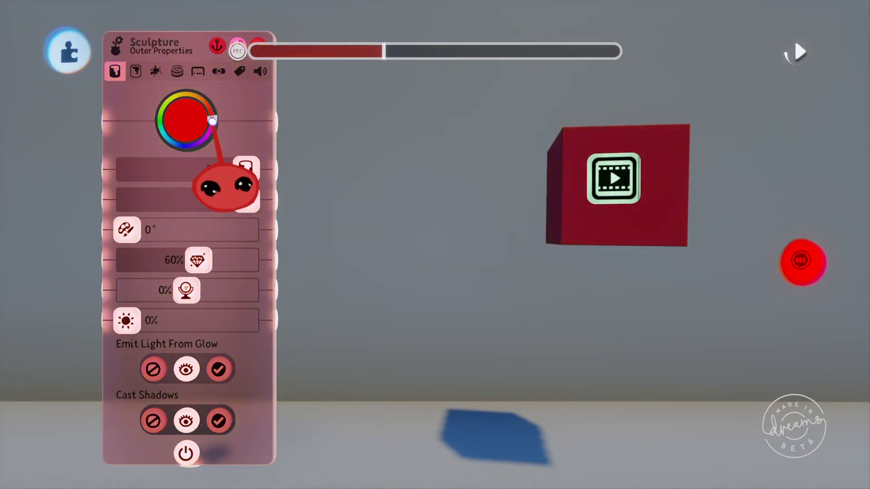
# Raise the block's glow to 200% and 100% while recording, then stop the recording
pyautogui.click(795, 52)
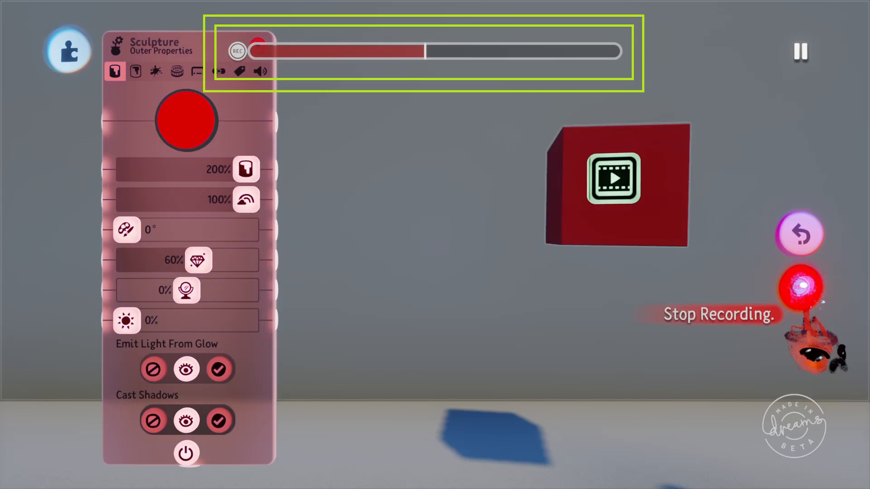
pyautogui.click(801, 286)
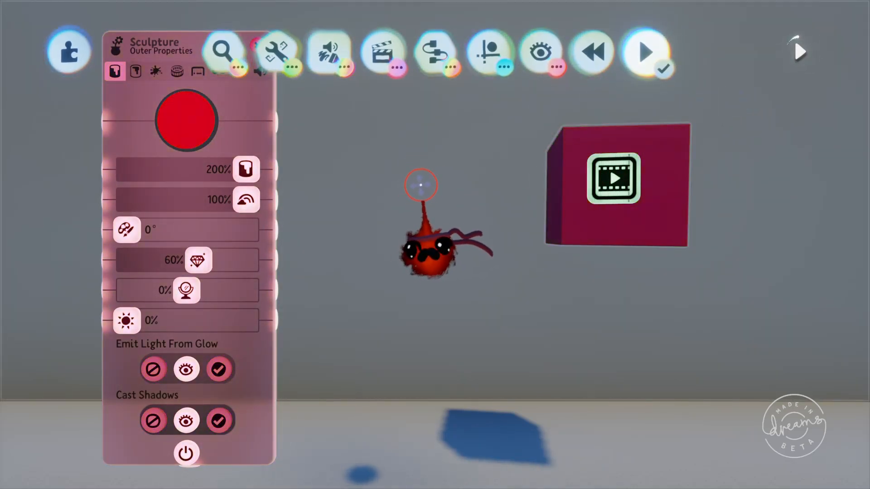
pyautogui.click(644, 53)
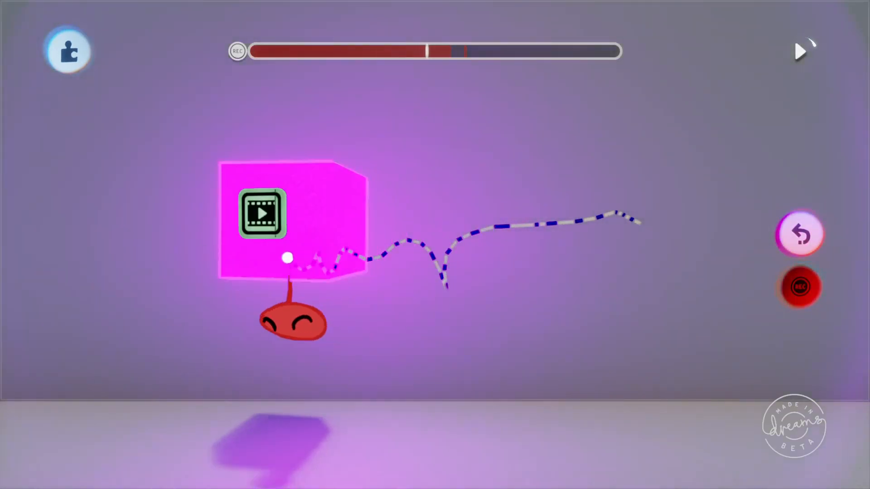
# Stop recording after moving the block along its wavy zigzag path
pyautogui.click(800, 51)
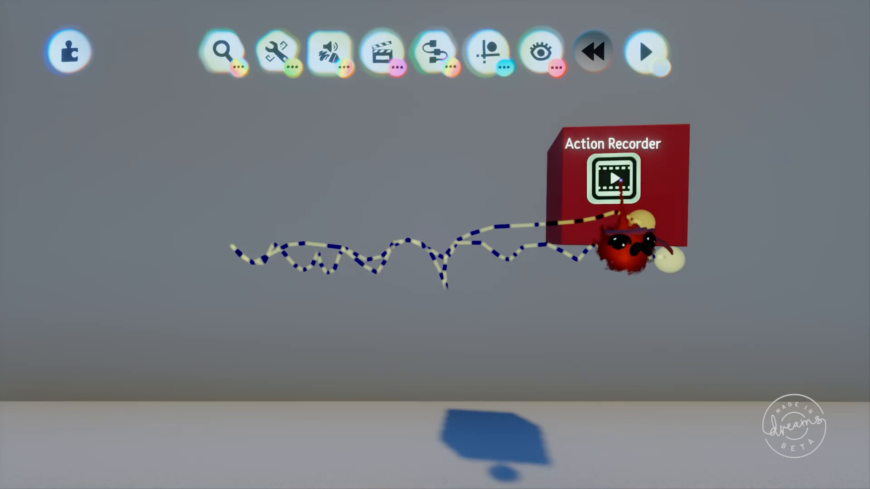
# Bring up the Action Recorder's settings showing playback mode Loop
pyautogui.click(612, 178)
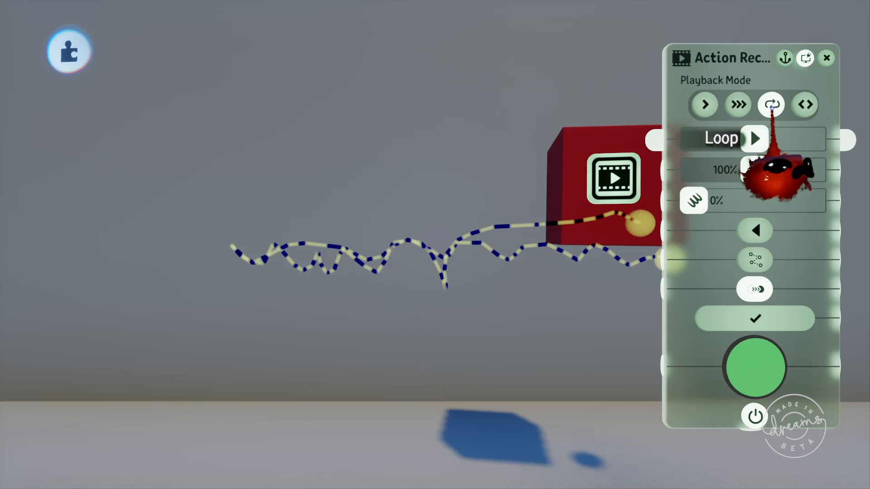
# Switch the Action Recorder's playback mode from Loop to Ping-Pong
pyautogui.click(805, 105)
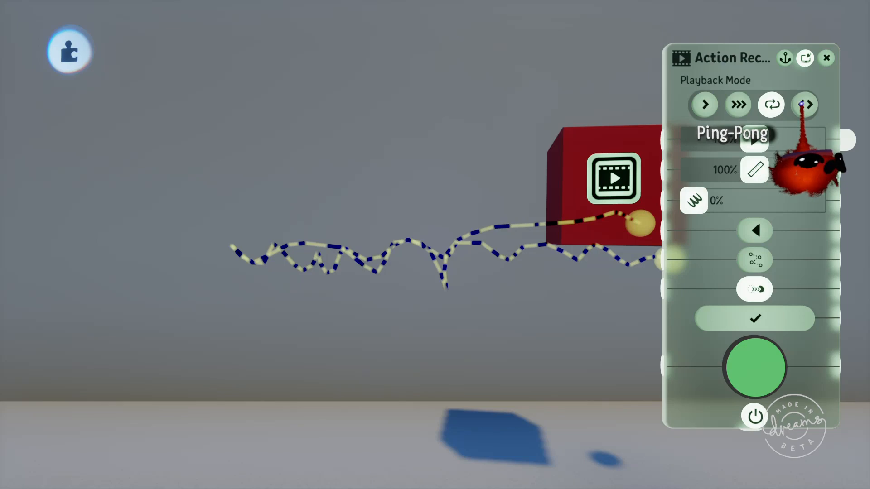